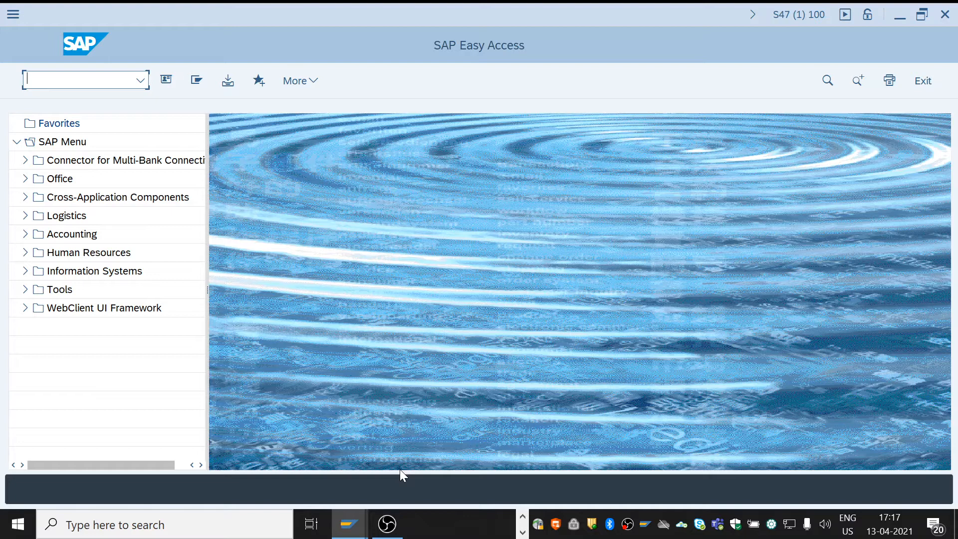
{"action": "mouse_move", "coordinate": [477, 389]}
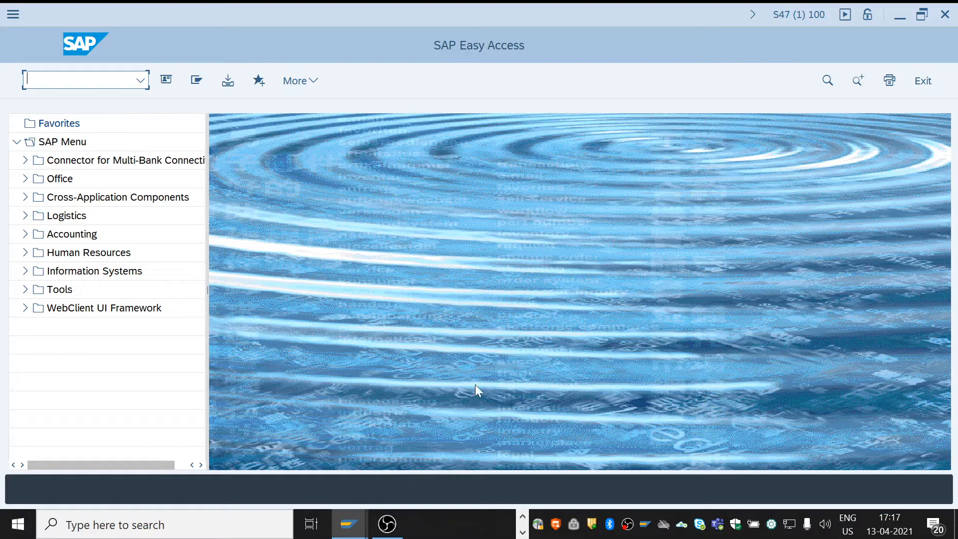
{"action": "mouse_move", "coordinate": [479, 315]}
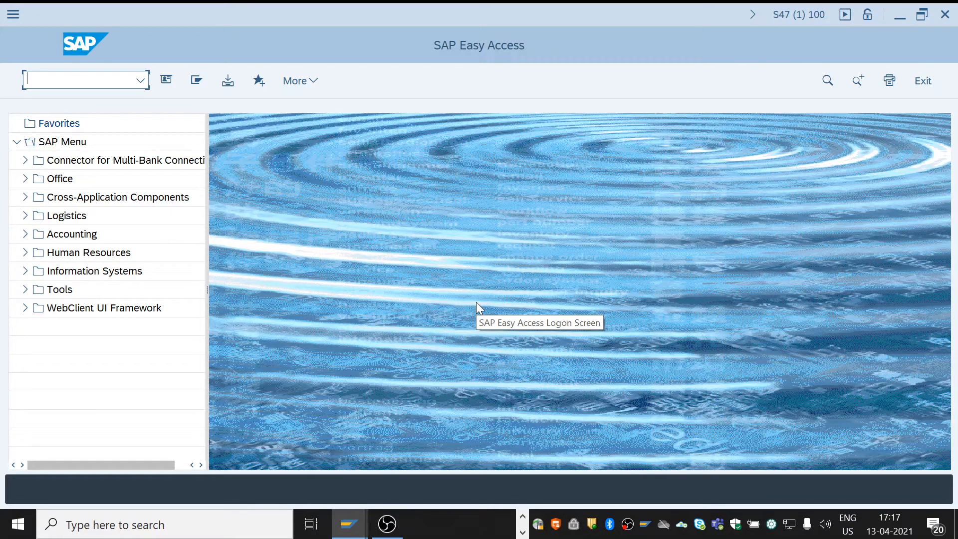
{"action": "mouse_move", "coordinate": [568, 199]}
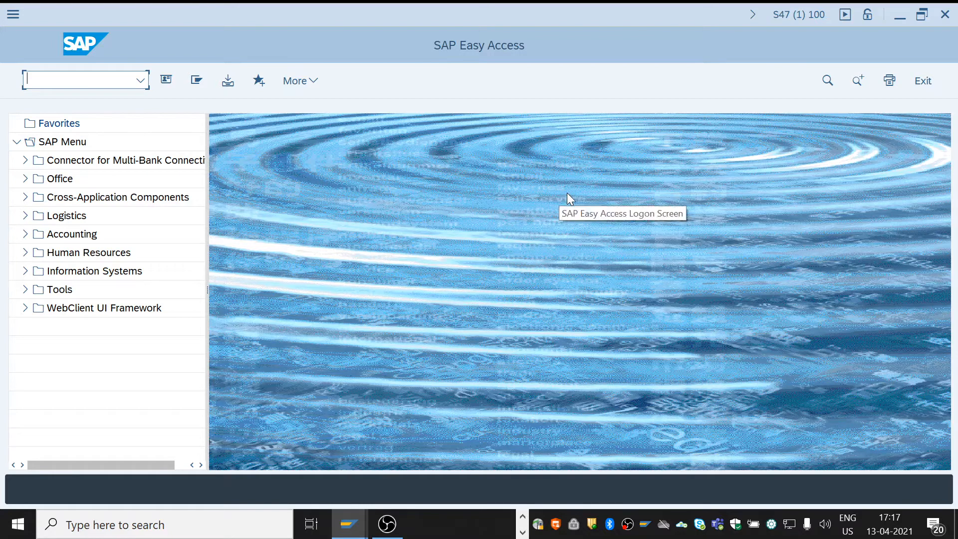
{"action": "mouse_move", "coordinate": [349, 148]}
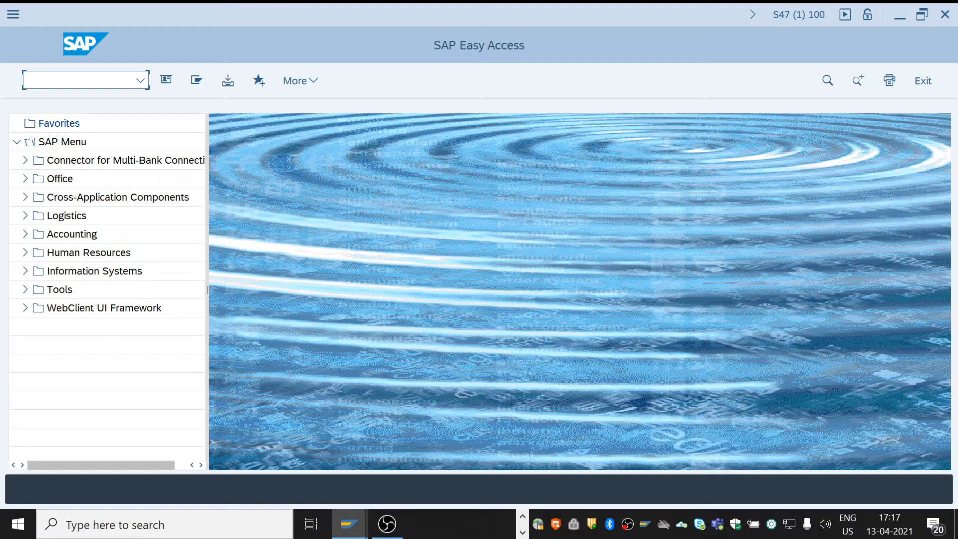
Start transaction SE38 to reach the ABAP Editor initial screen
{"action": "type", "text": "se3"}
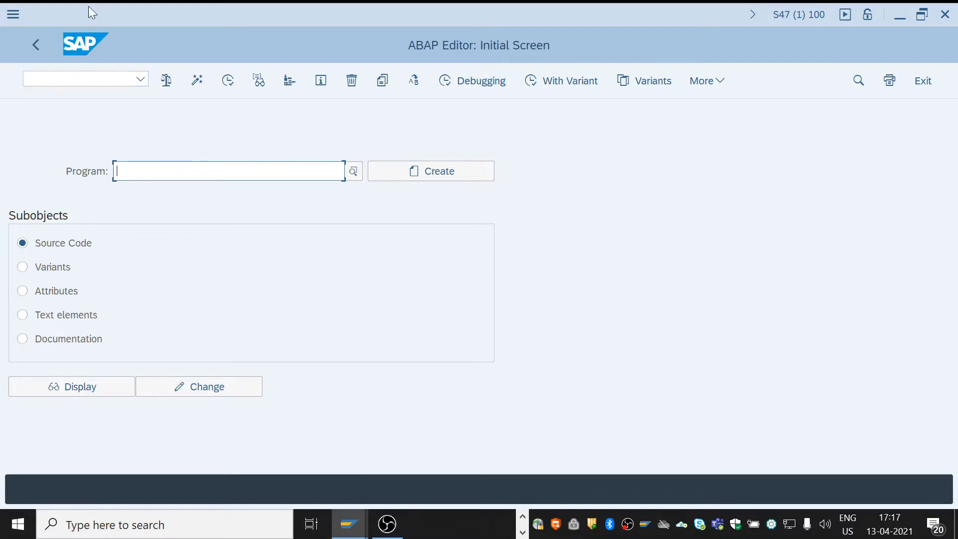
{"action": "mouse_move", "coordinate": [587, 76]}
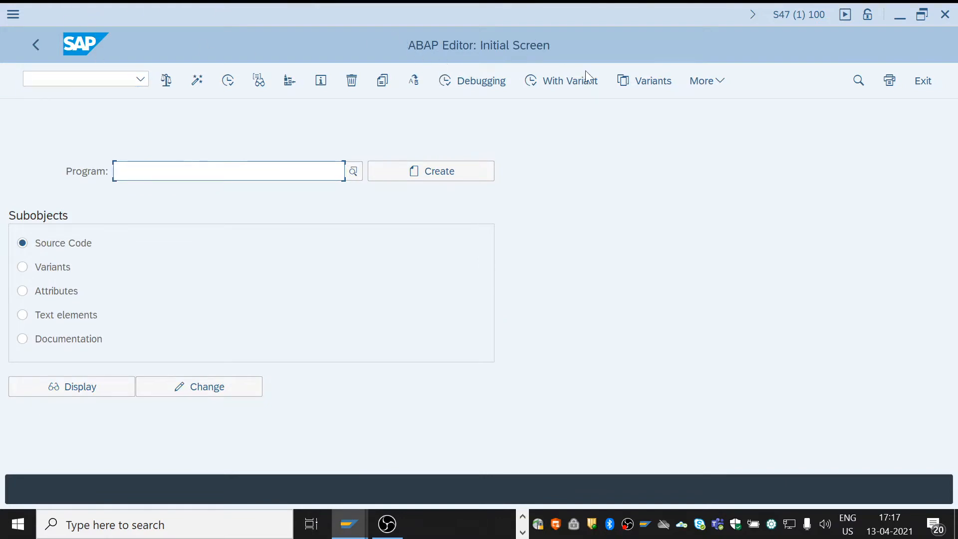
{"action": "mouse_move", "coordinate": [431, 171]}
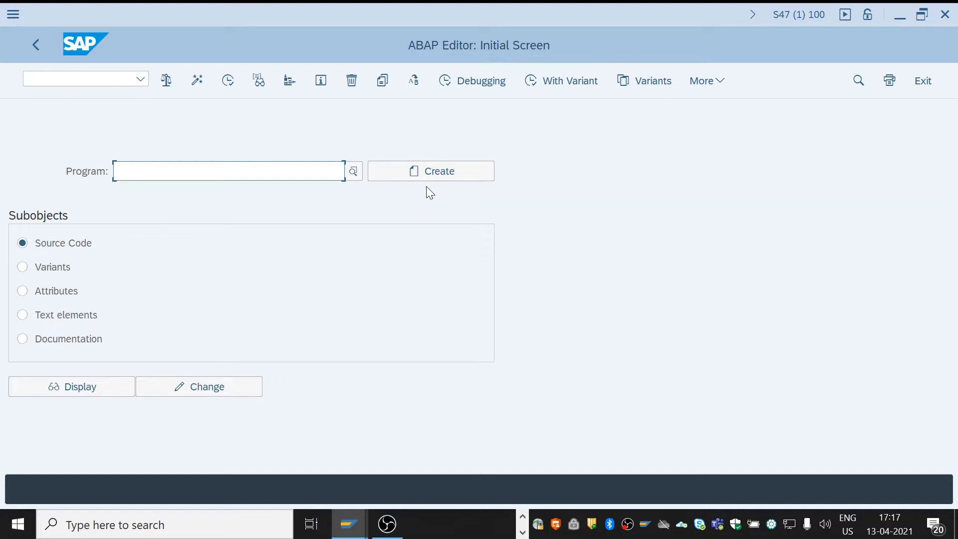
{"action": "mouse_move", "coordinate": [113, 180]}
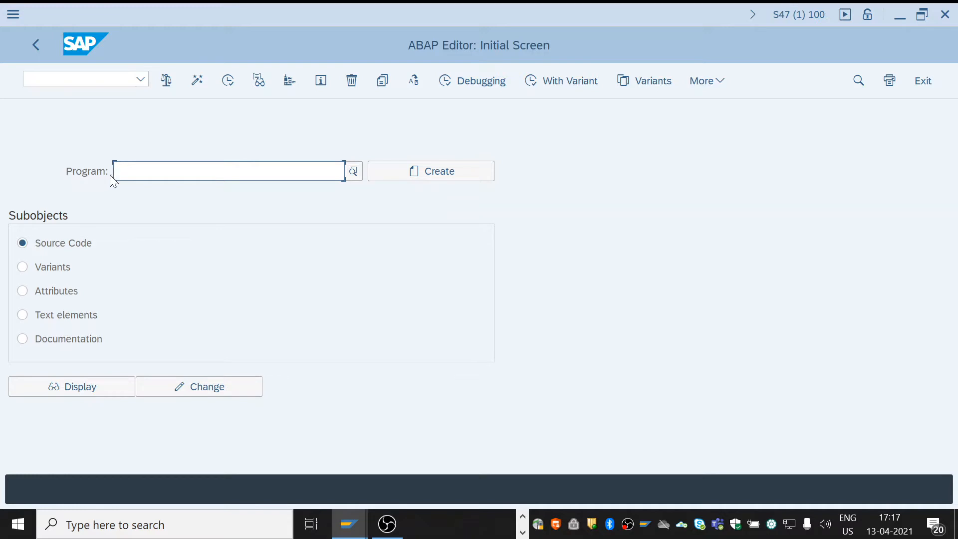
{"action": "left_click", "coordinate": [227, 171]}
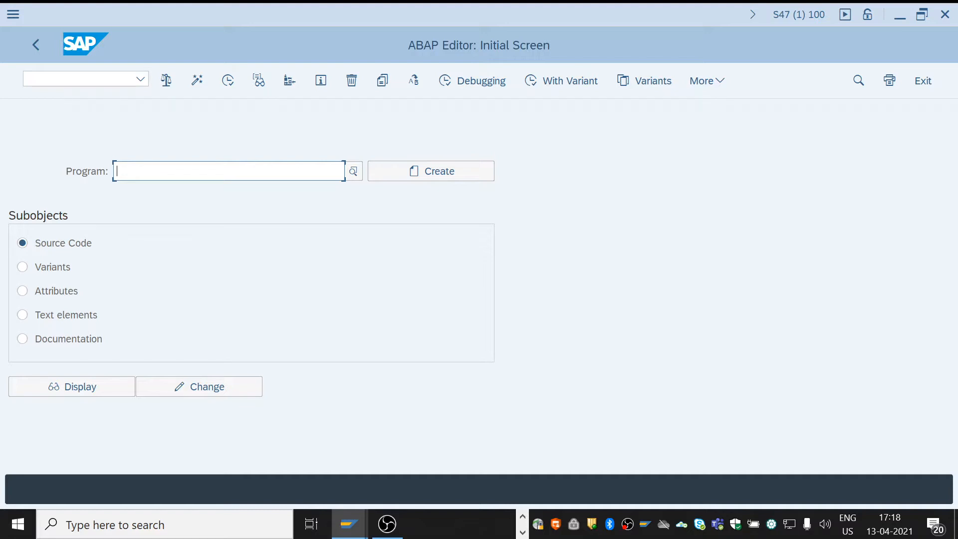
{"action": "mouse_move", "coordinate": [235, 193]}
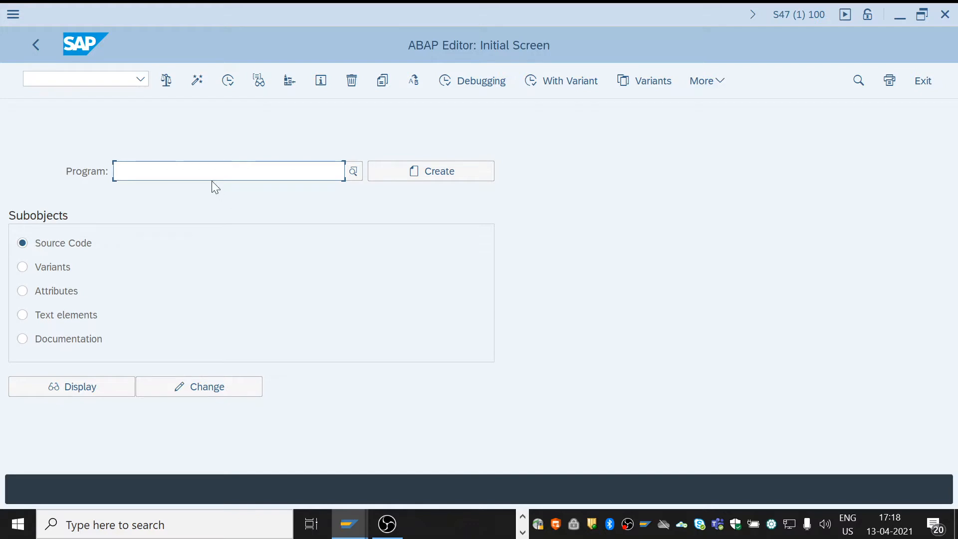
Enter program name Z_BASIC_REPORT and create it
{"action": "left_click", "coordinate": [228, 170]}
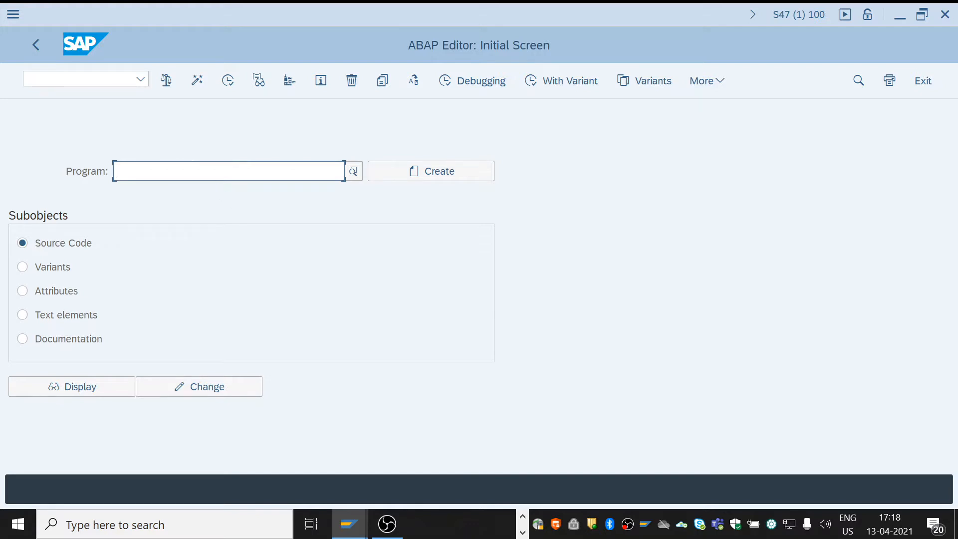
{"action": "type", "text": "z_basic_"}
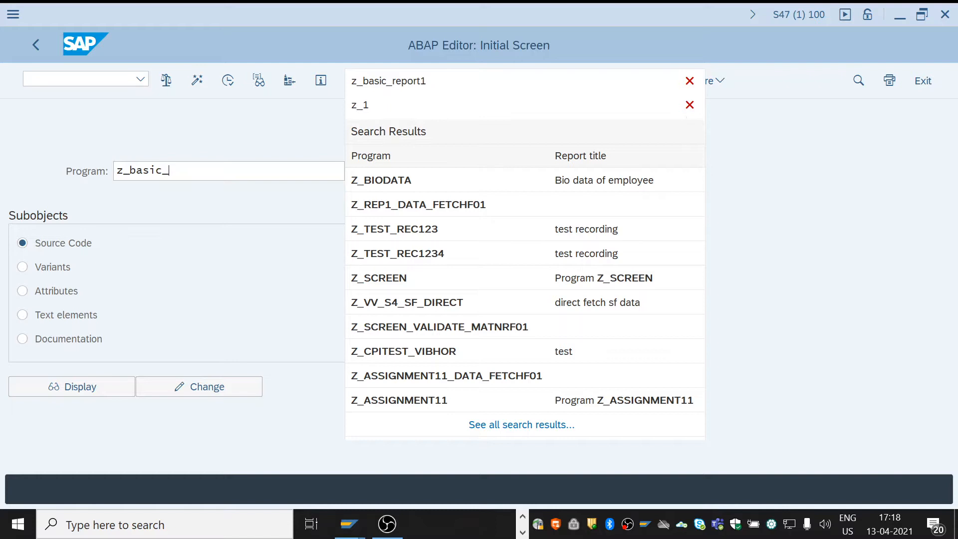
{"action": "type", "text": "report"}
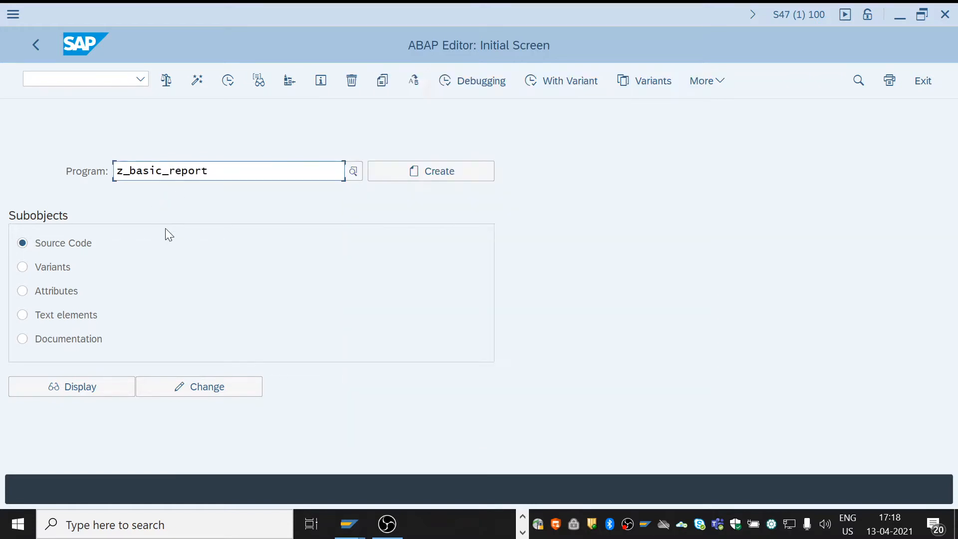
{"action": "mouse_move", "coordinate": [431, 171]}
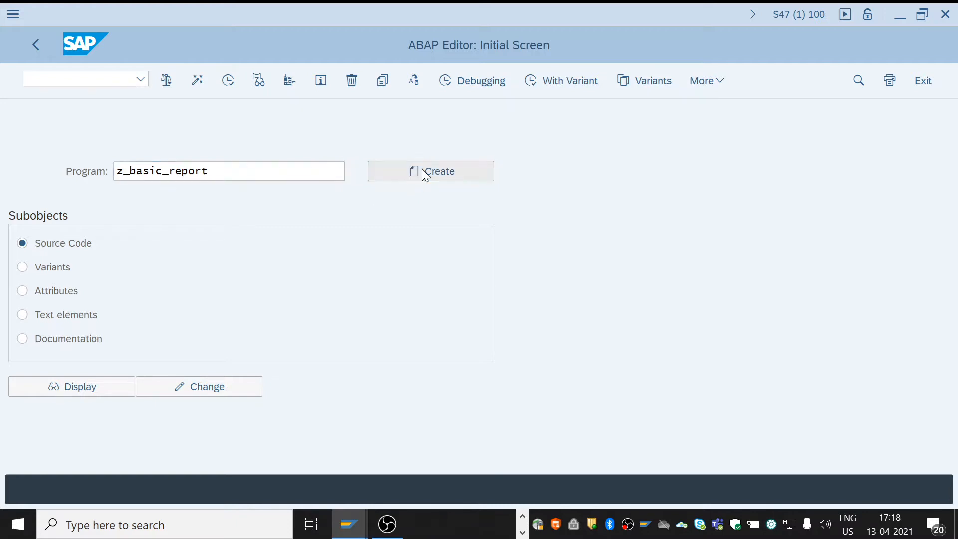
{"action": "left_click", "coordinate": [430, 171]}
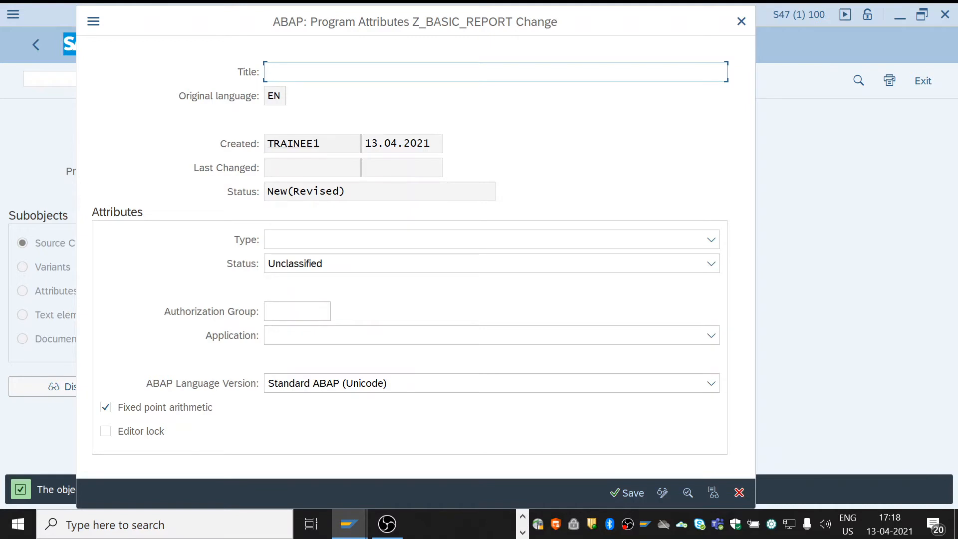
Title the program 'my first report', set type Executable program, and save as local object
{"action": "type", "text": "my first report"}
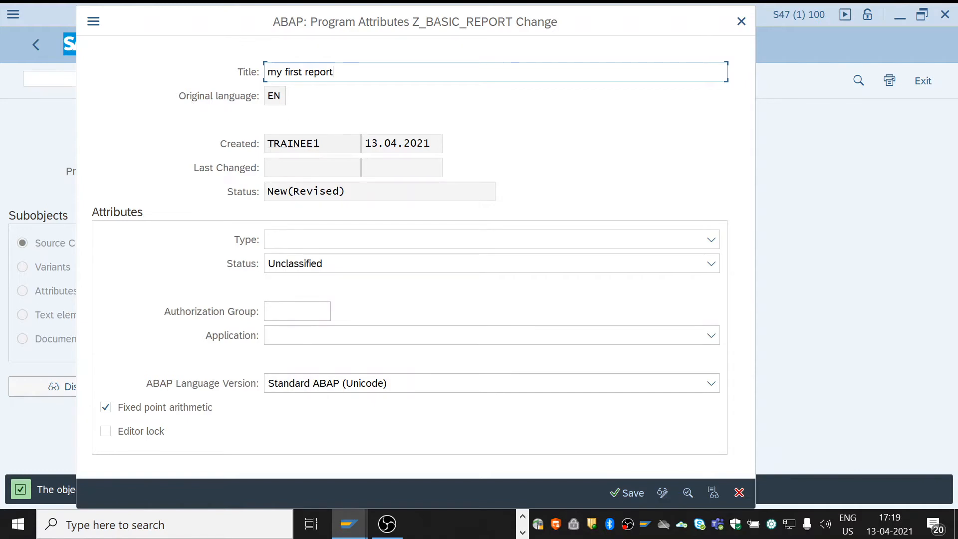
{"action": "left_click", "coordinate": [711, 239]}
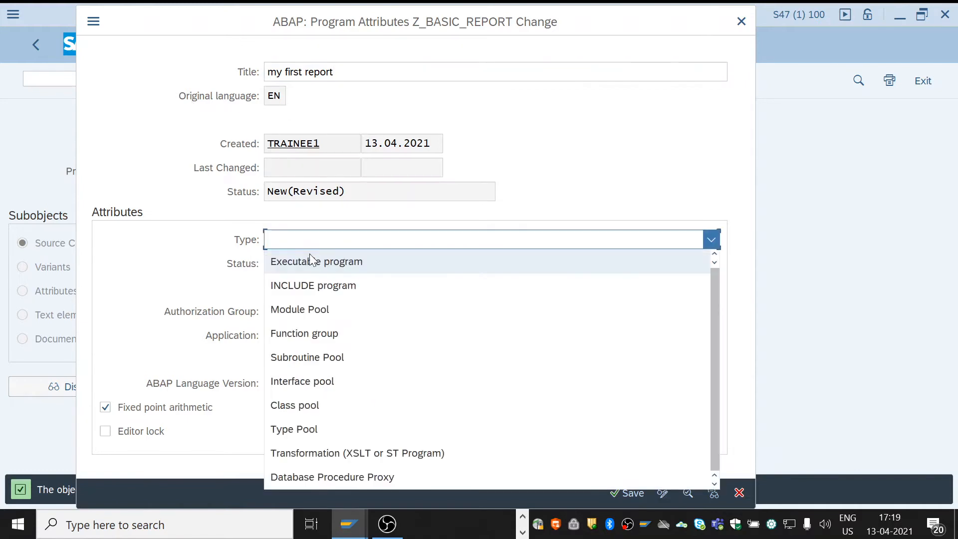
{"action": "left_click", "coordinate": [317, 261]}
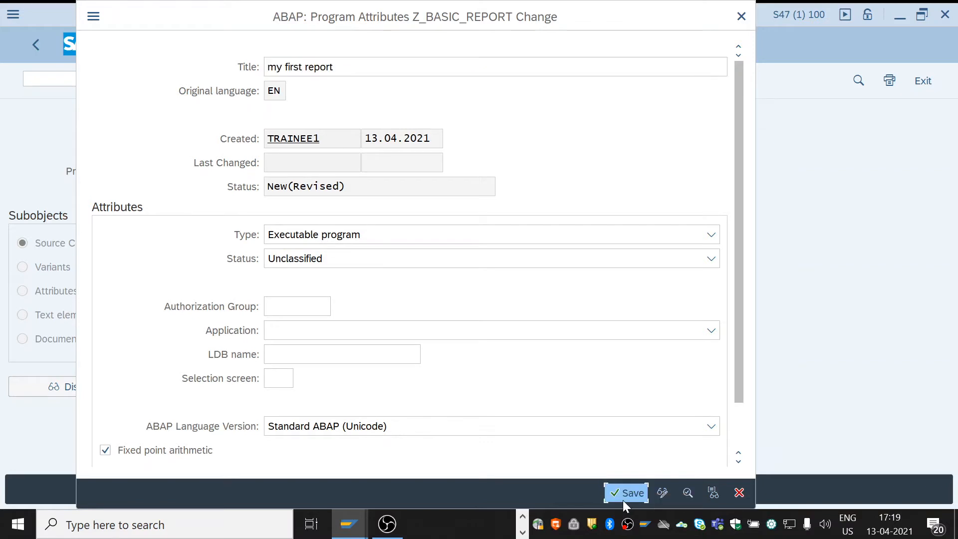
{"action": "left_click", "coordinate": [632, 493]}
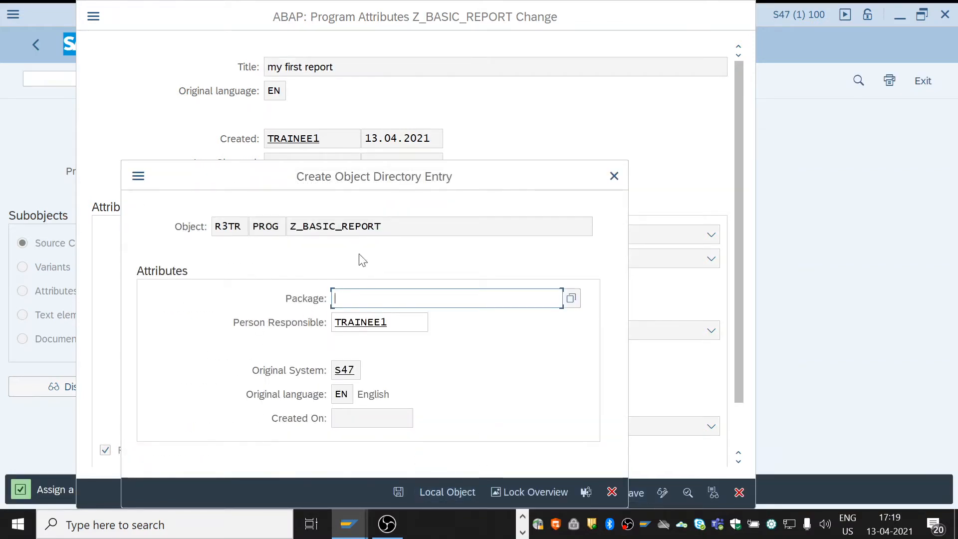
{"action": "mouse_move", "coordinate": [447, 492]}
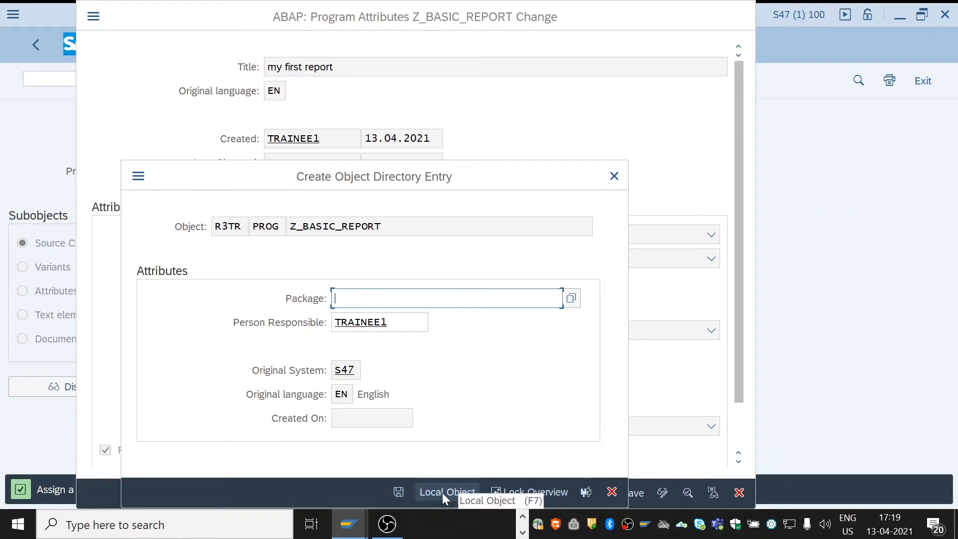
{"action": "left_click", "coordinate": [447, 492]}
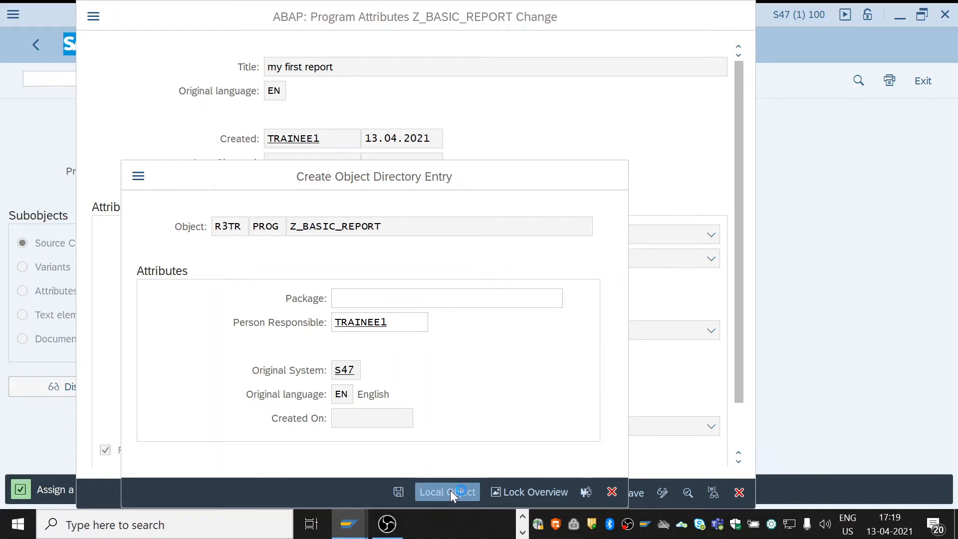
Confirm Local Object in the directory entry dialog to open the source editor
{"action": "left_click", "coordinate": [448, 492]}
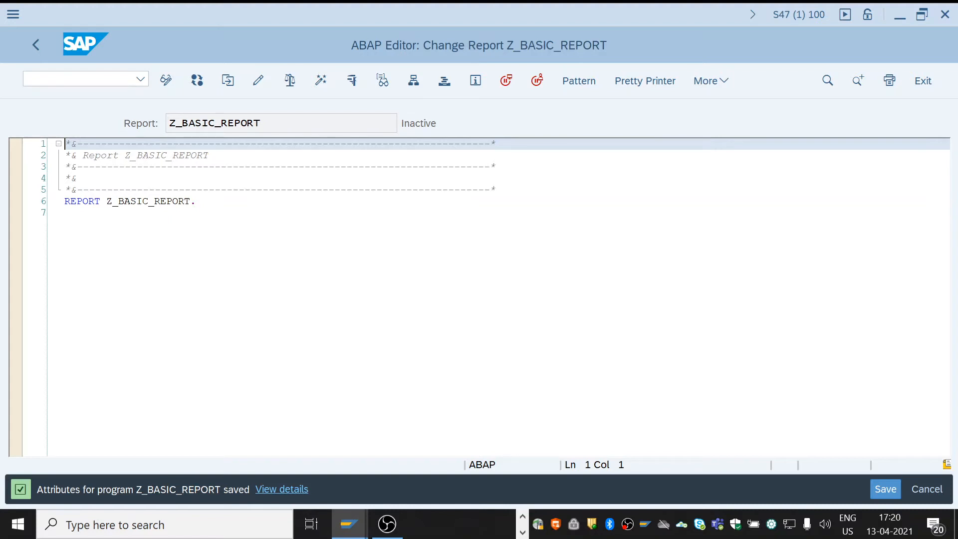
Type the statement write 'Hello World'. below the REPORT Z_BASIC_REPORT line
{"action": "left_click", "coordinate": [195, 201]}
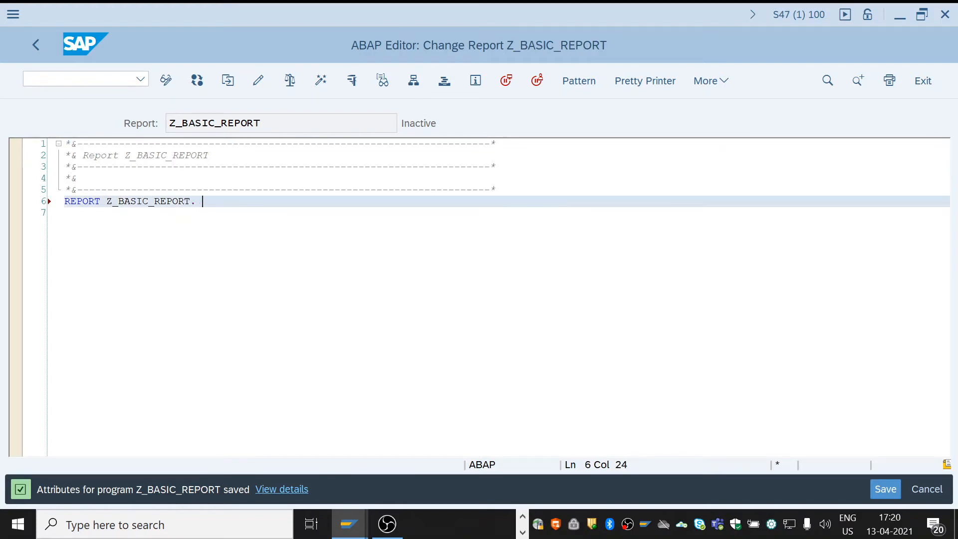
{"action": "type", "text": "\""}
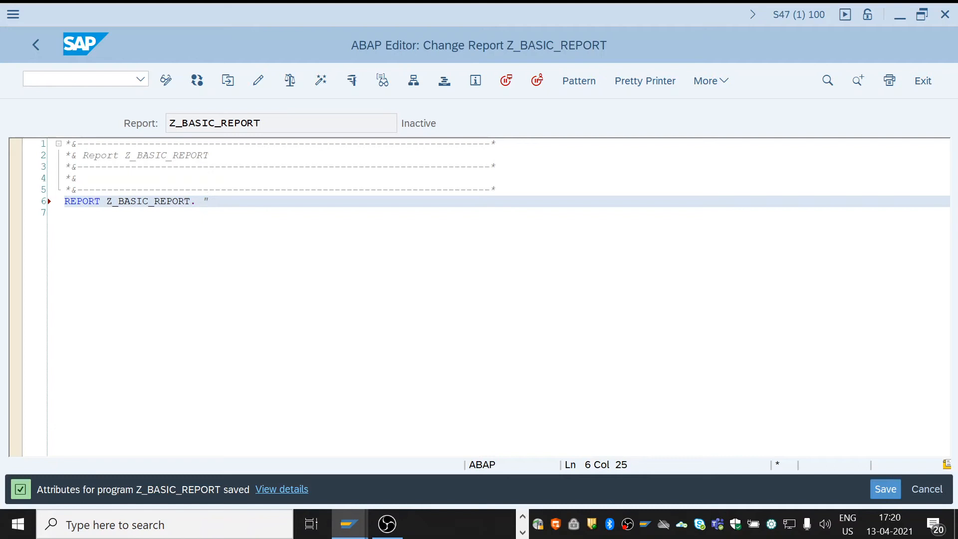
{"action": "type", "text": "hi"}
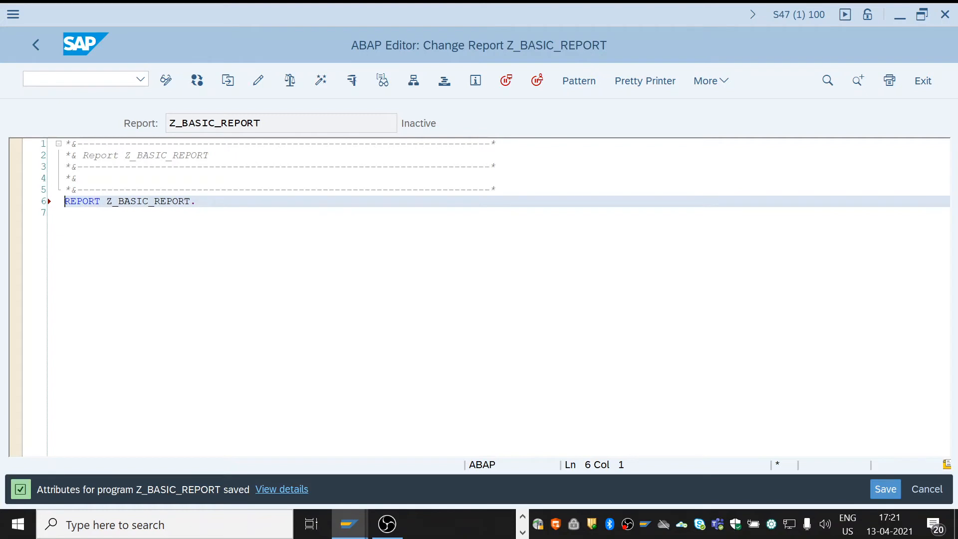
{"action": "type", "text": "*"}
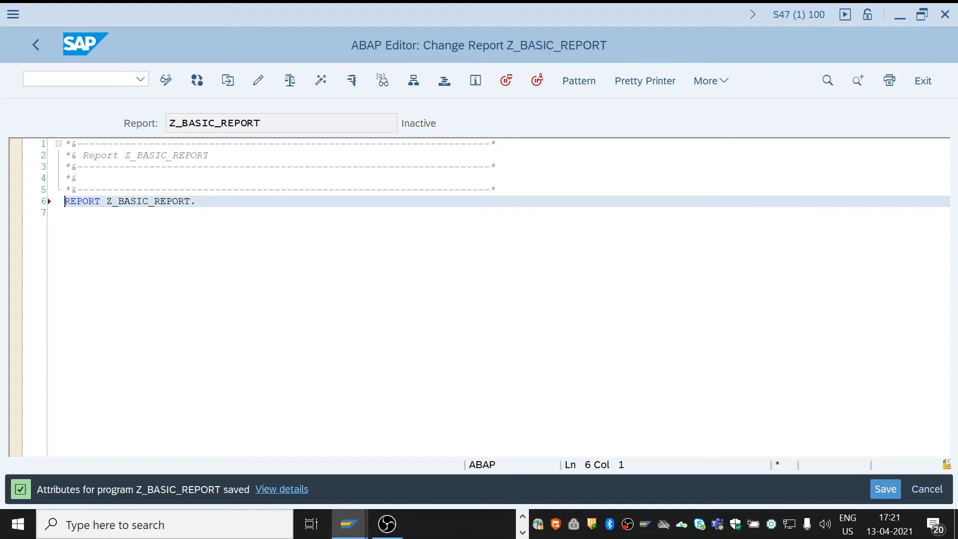
{"action": "mouse_move", "coordinate": [60, 207]}
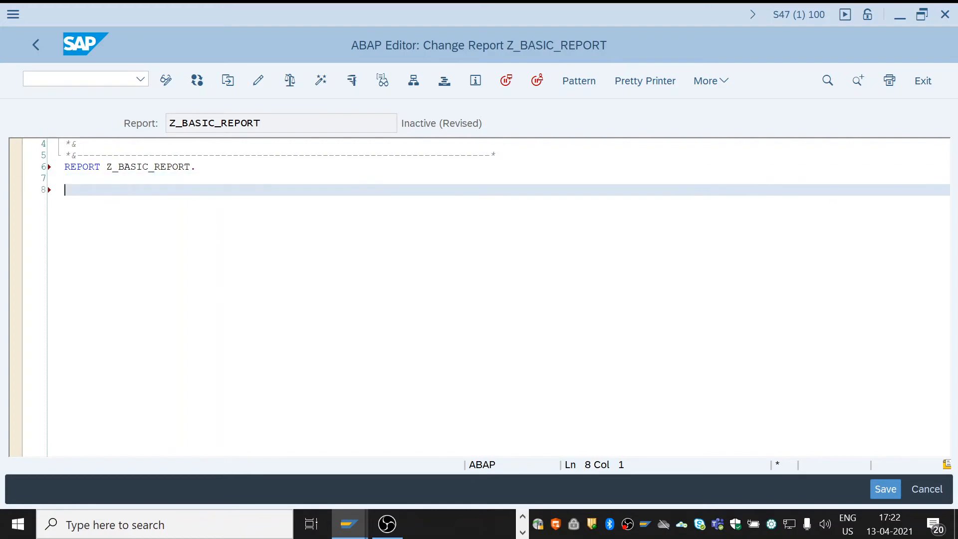
{"action": "type", "text": "w"}
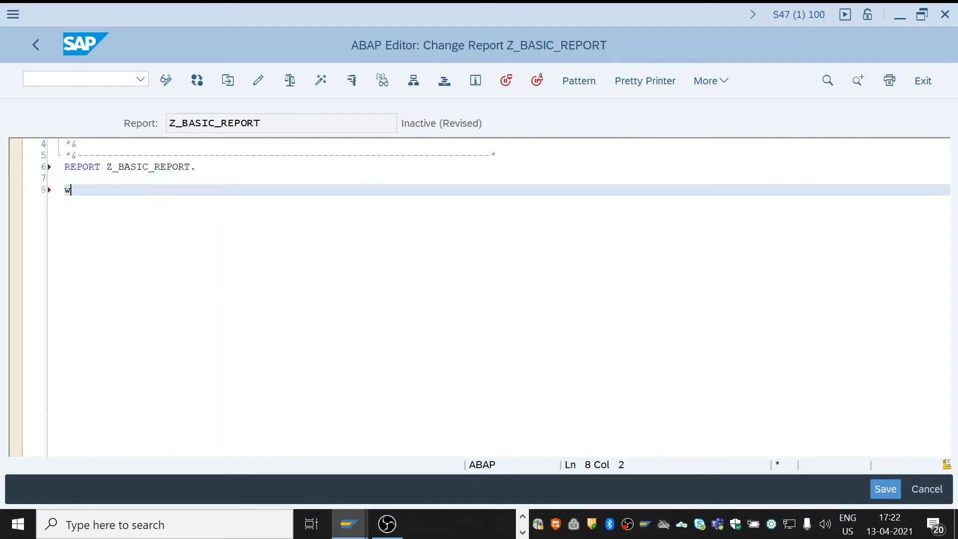
{"action": "type", "text": "rite"}
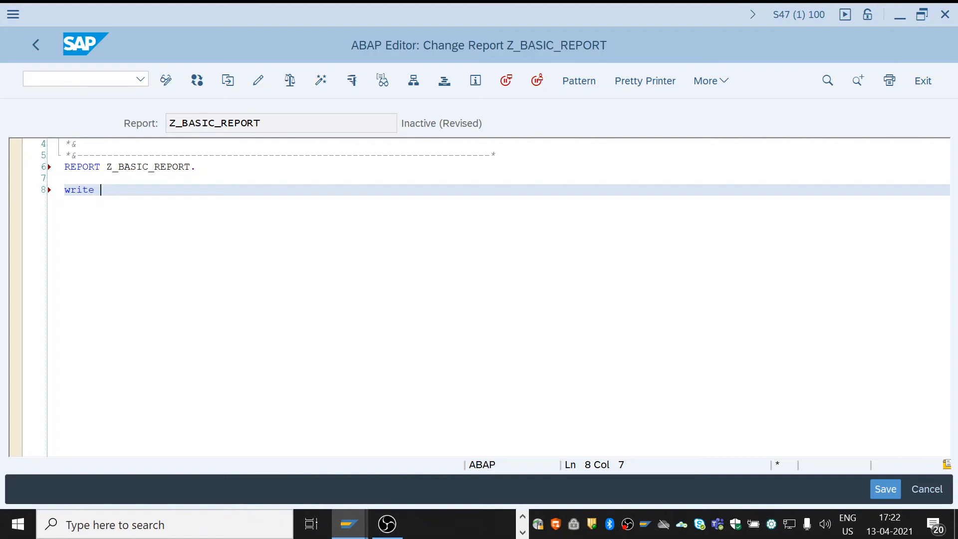
{"action": "type", "text": "''"}
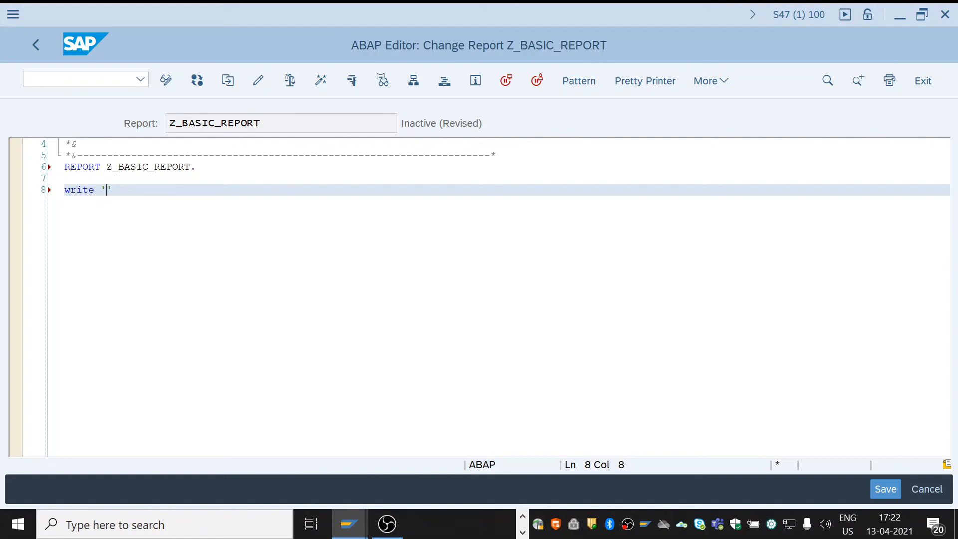
{"action": "type", "text": "Hello"}
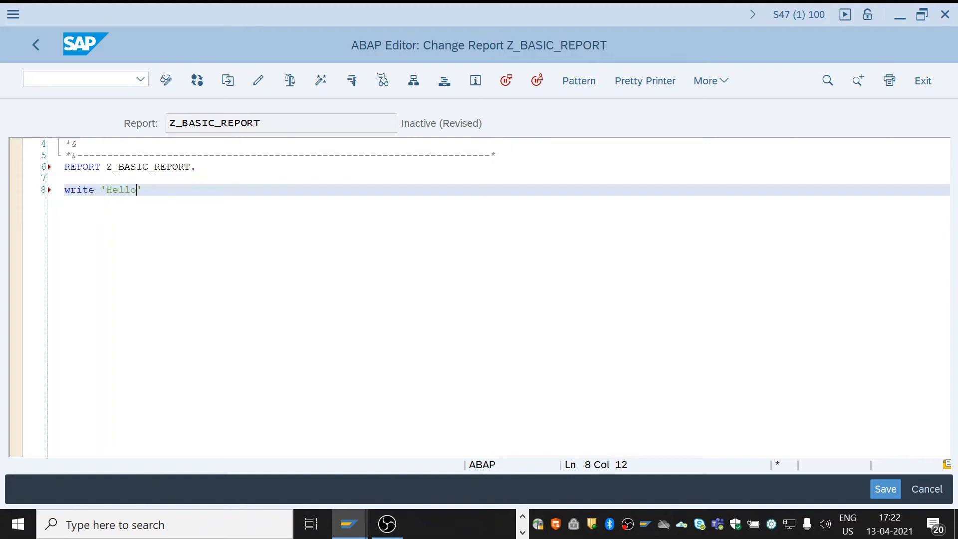
{"action": "type", "text": "Wo"}
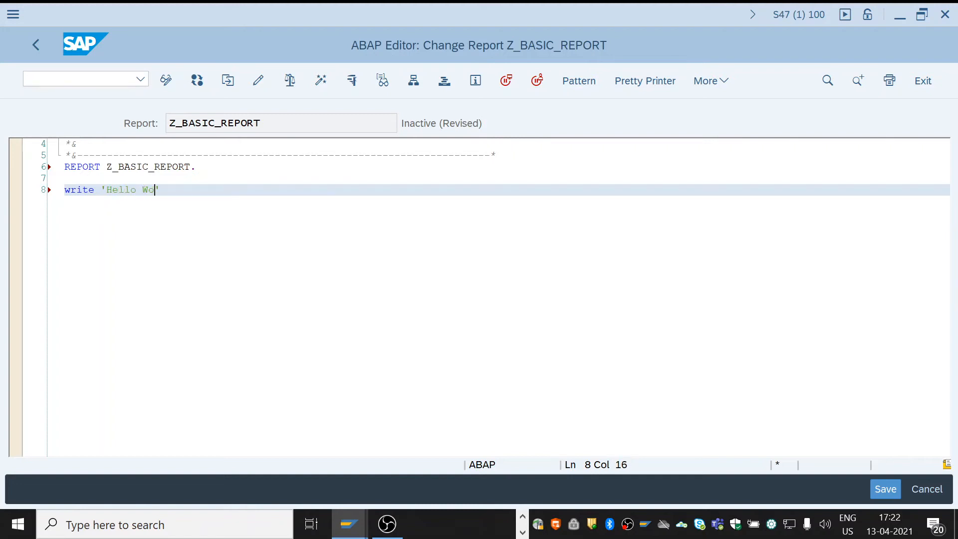
{"action": "type", "text": "rld"}
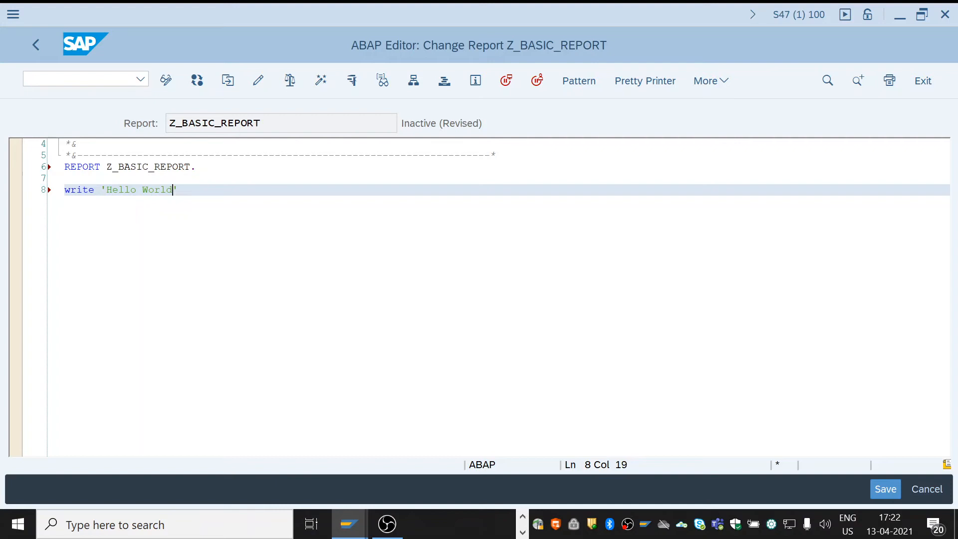
{"action": "type", "text": "'"}
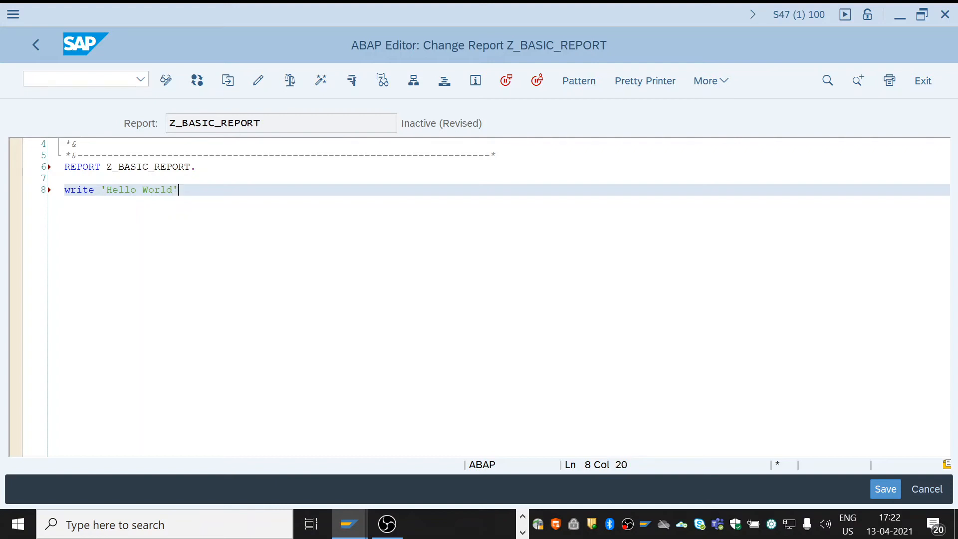
{"action": "type", "text": "."}
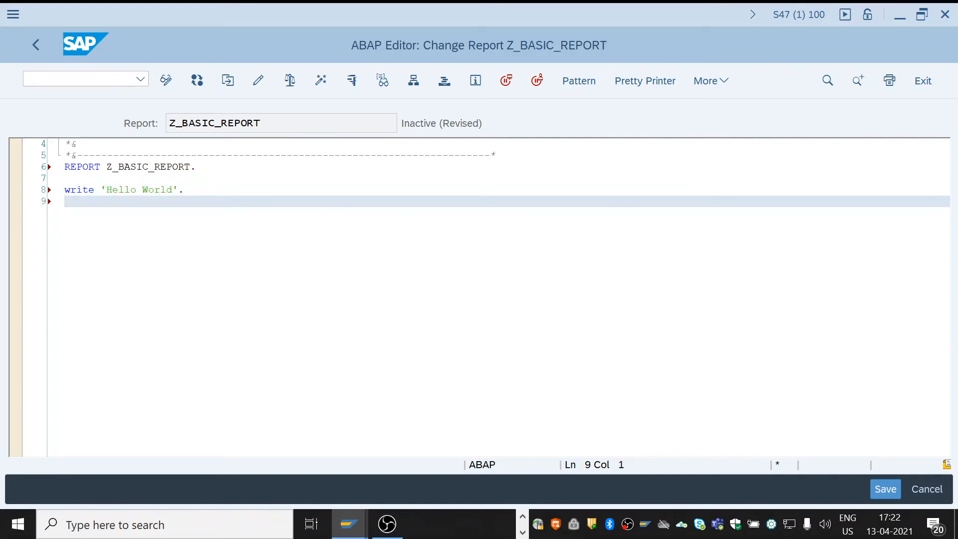
{"action": "left_click", "coordinate": [68, 201]}
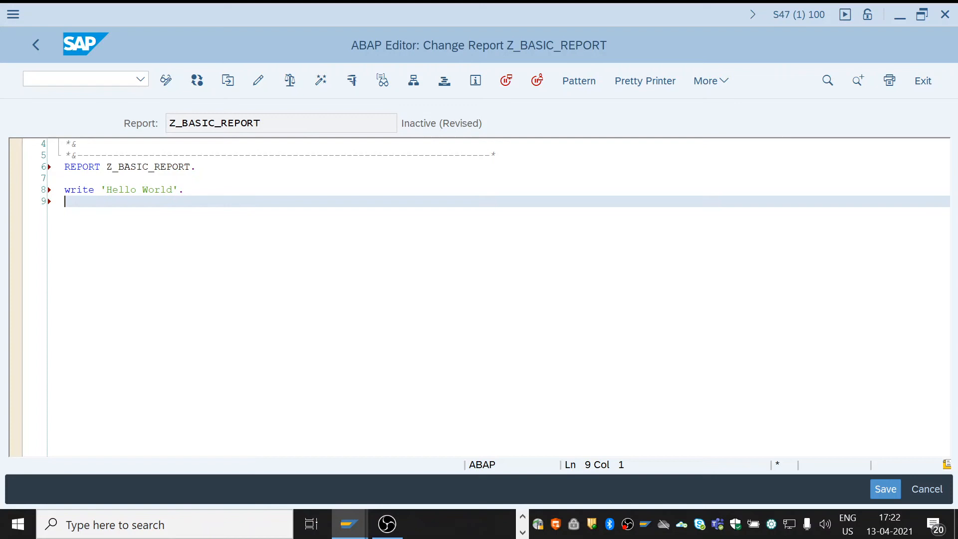
{"action": "mouse_move", "coordinate": [166, 89]}
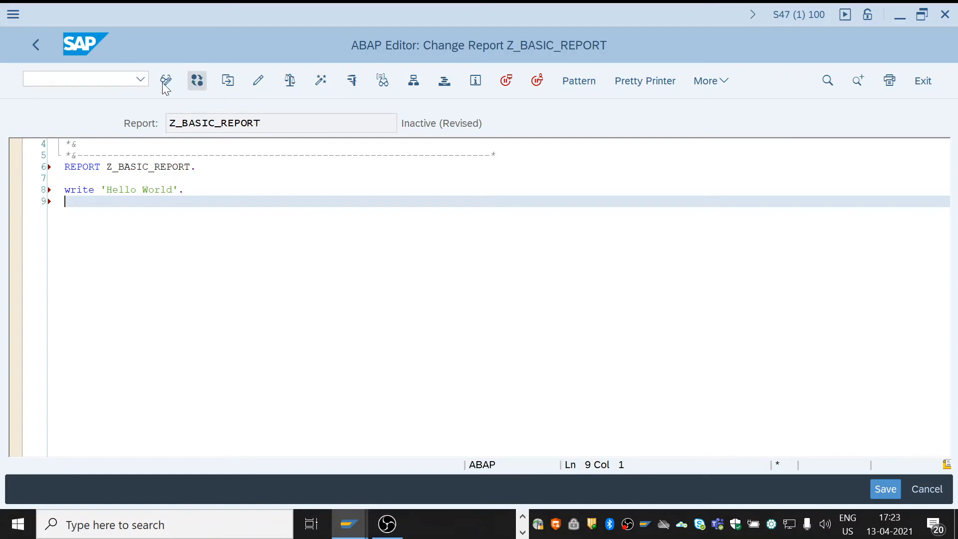
{"action": "mouse_move", "coordinate": [258, 80]}
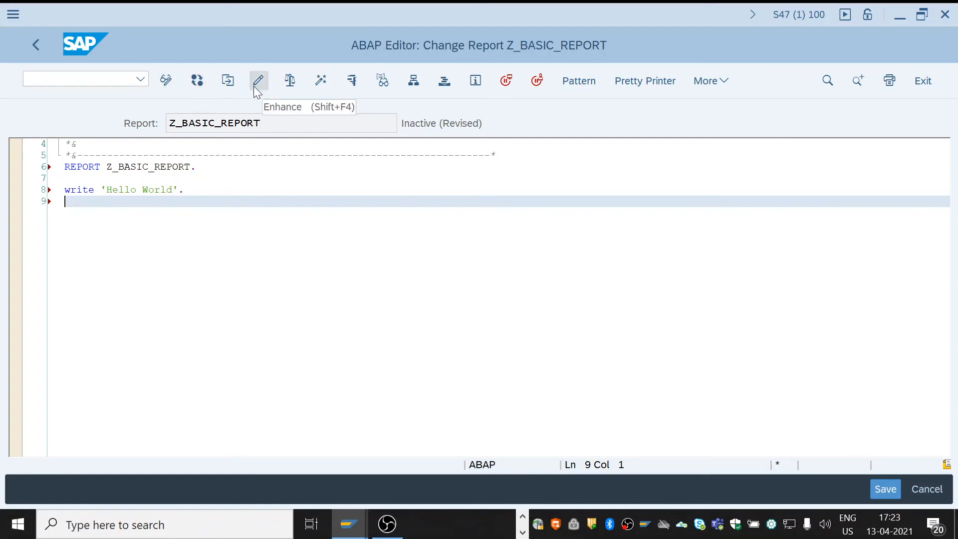
{"action": "mouse_move", "coordinate": [288, 80]}
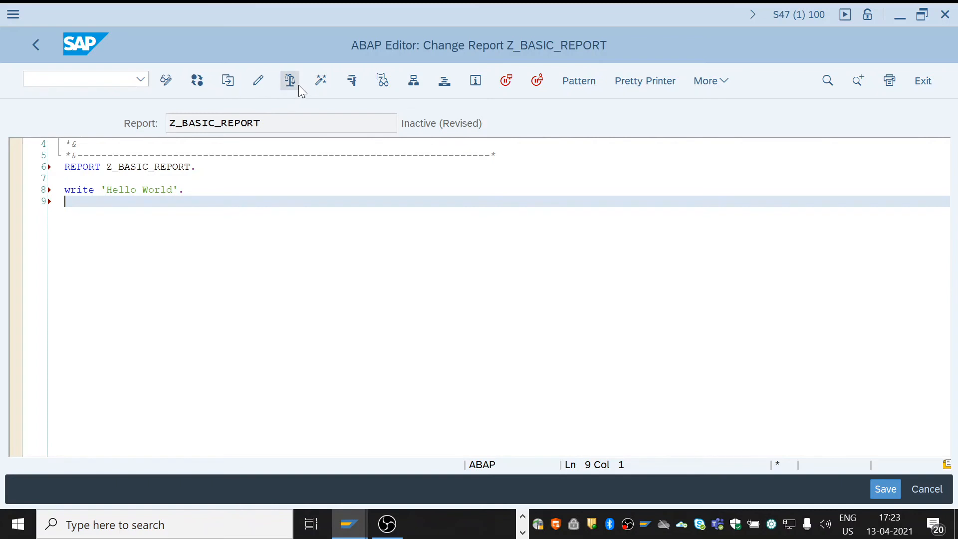
{"action": "mouse_move", "coordinate": [351, 79]}
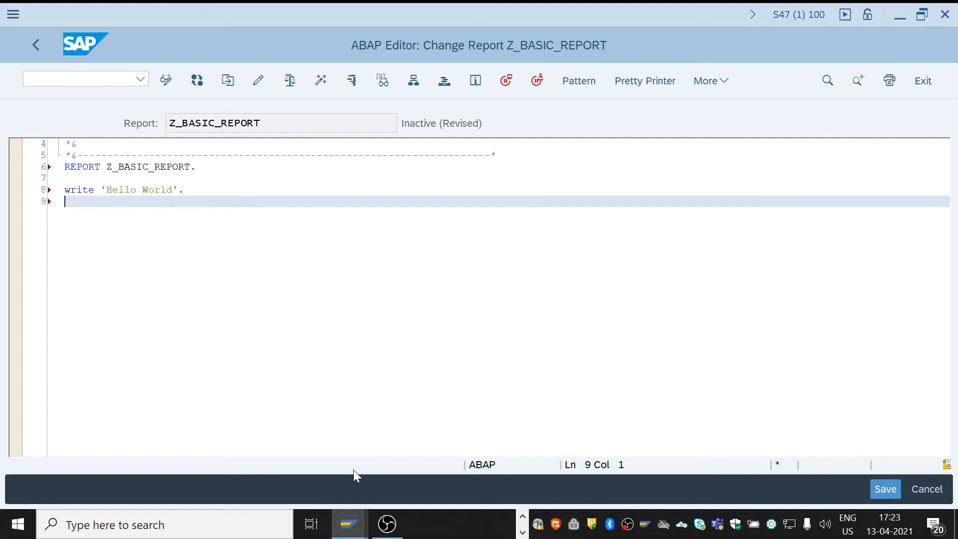
Save Z_BASIC_REPORT with its Hello World statement
{"action": "left_click", "coordinate": [885, 489]}
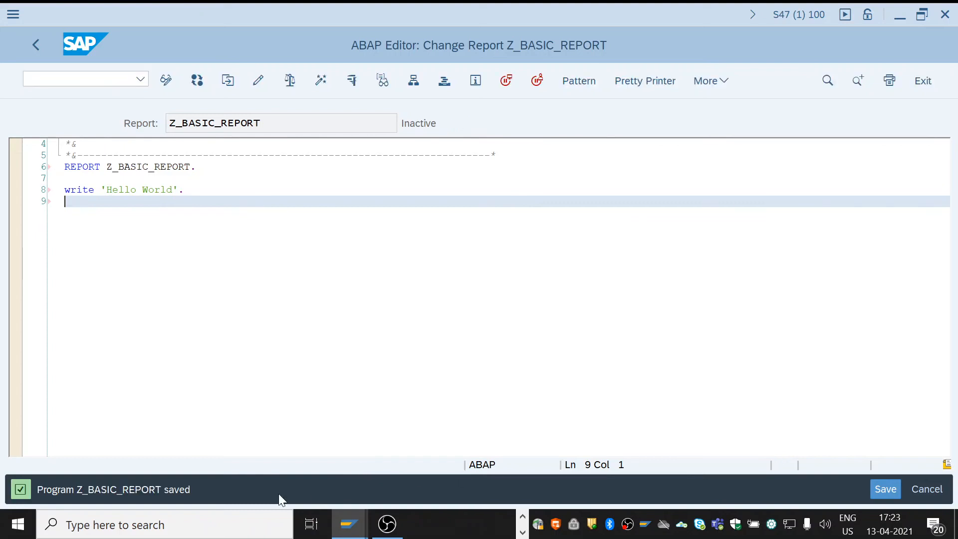
{"action": "mouse_move", "coordinate": [134, 494]}
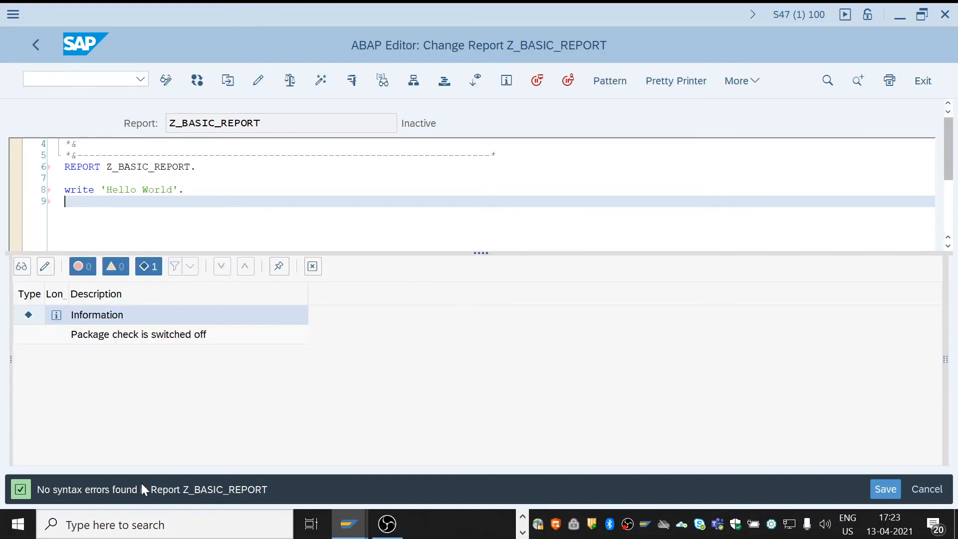
{"action": "mouse_move", "coordinate": [289, 80]}
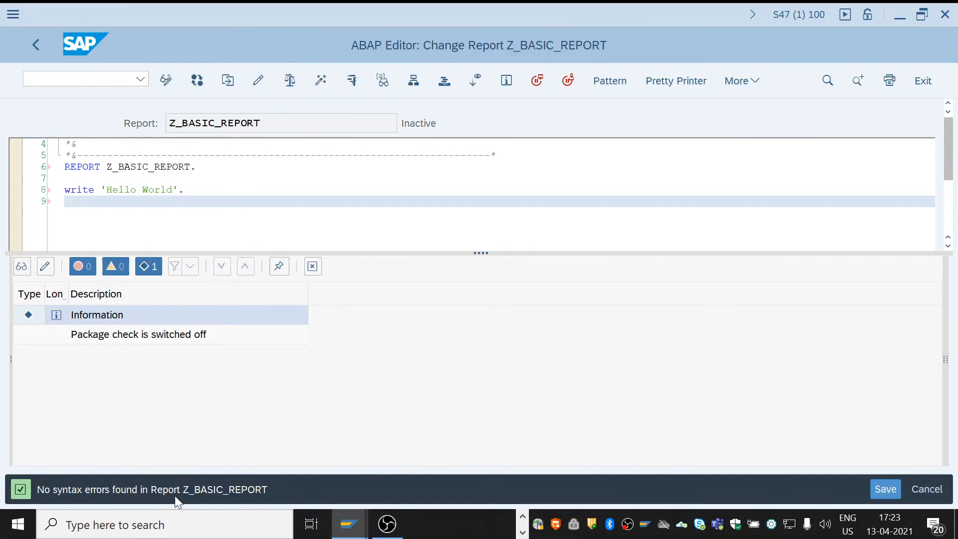
{"action": "mouse_move", "coordinate": [141, 362]}
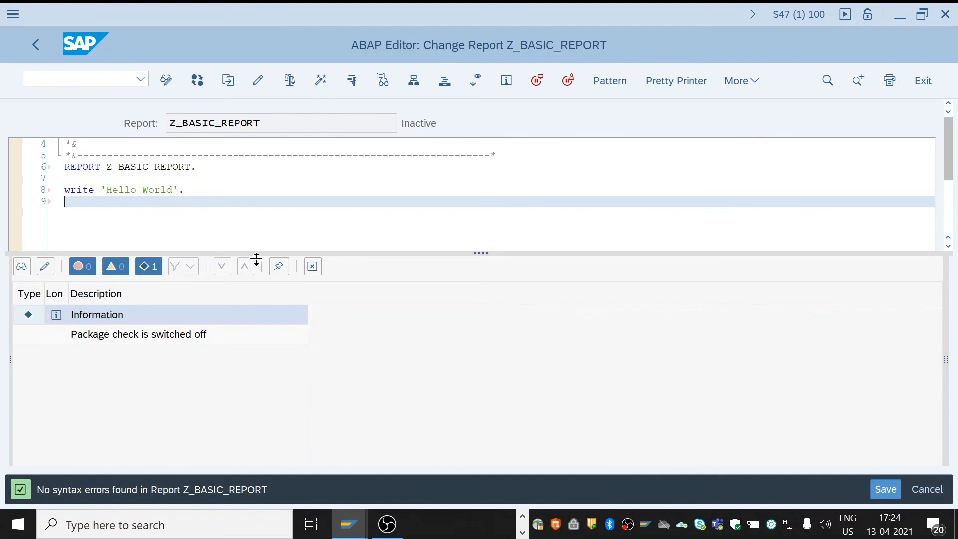
{"action": "mouse_move", "coordinate": [209, 461]}
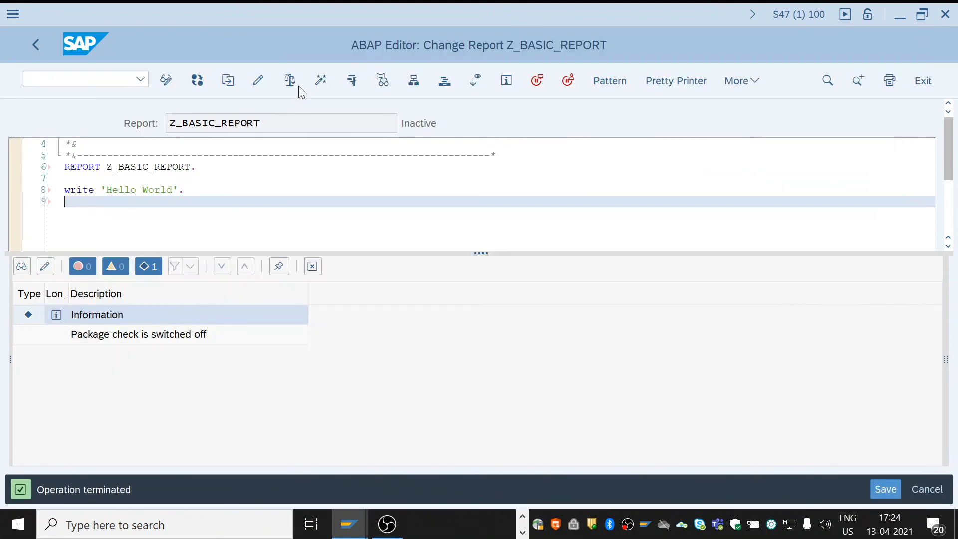
{"action": "mouse_move", "coordinate": [320, 80]}
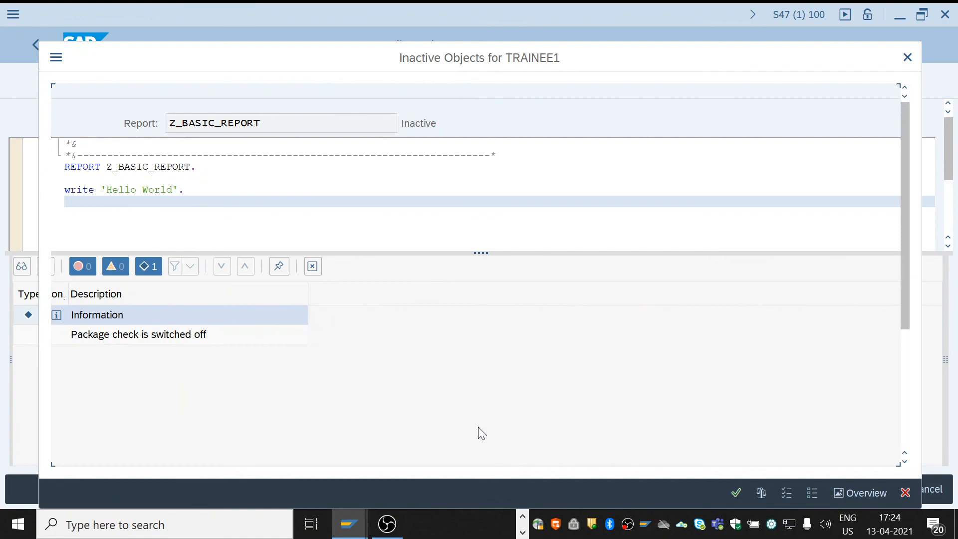
Activate Z_BASIC_REPORT, keeping it selected in the Inactive Objects list and confirming
{"action": "left_click", "coordinate": [737, 493]}
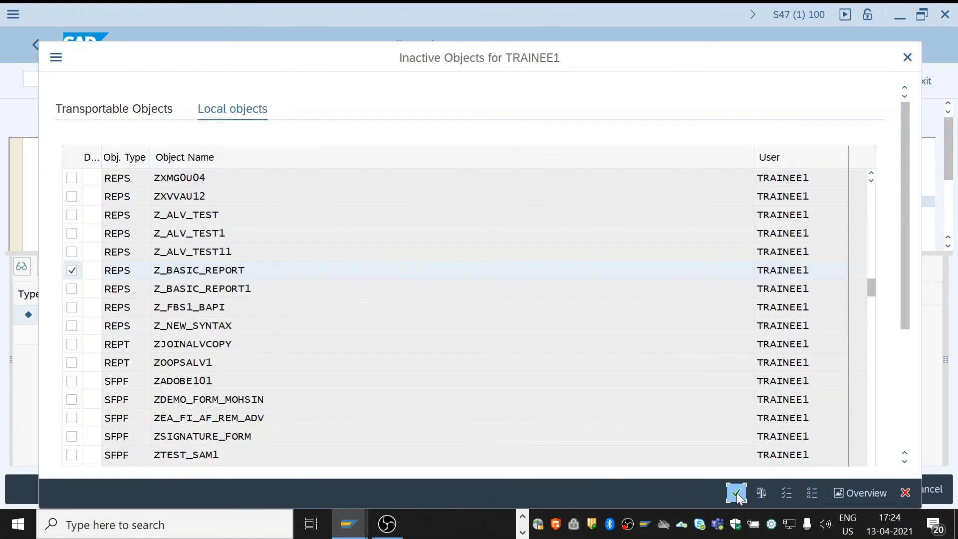
{"action": "left_click", "coordinate": [737, 492]}
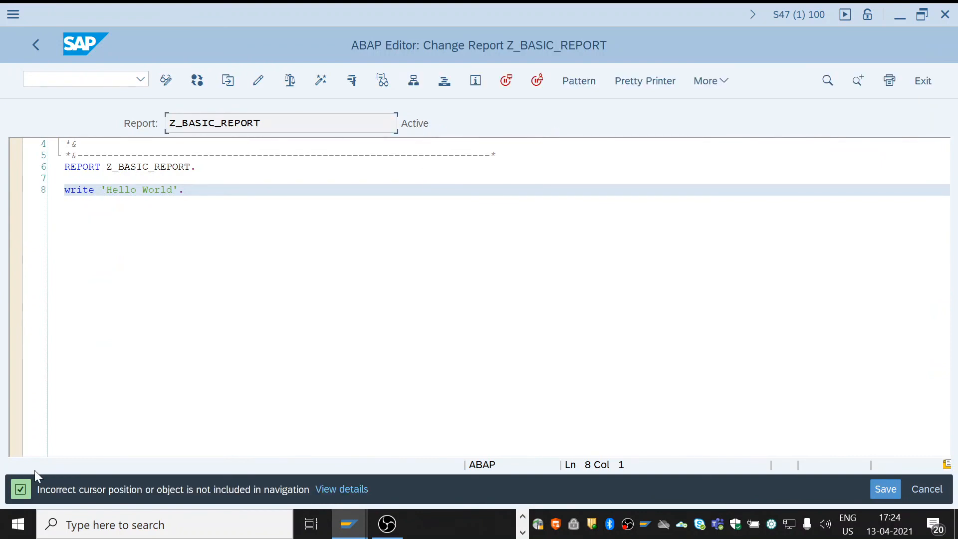
{"action": "mouse_move", "coordinate": [351, 79]}
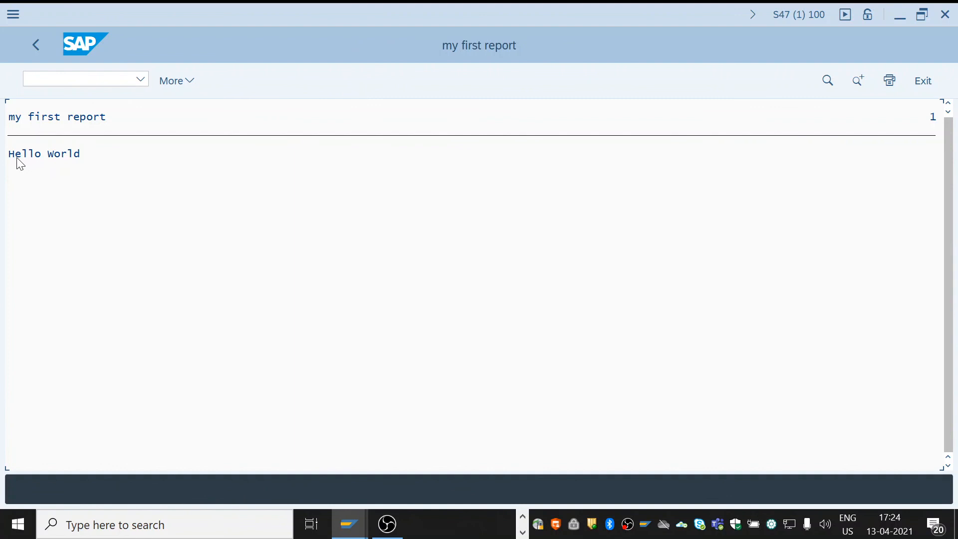
{"action": "mouse_move", "coordinate": [36, 44]}
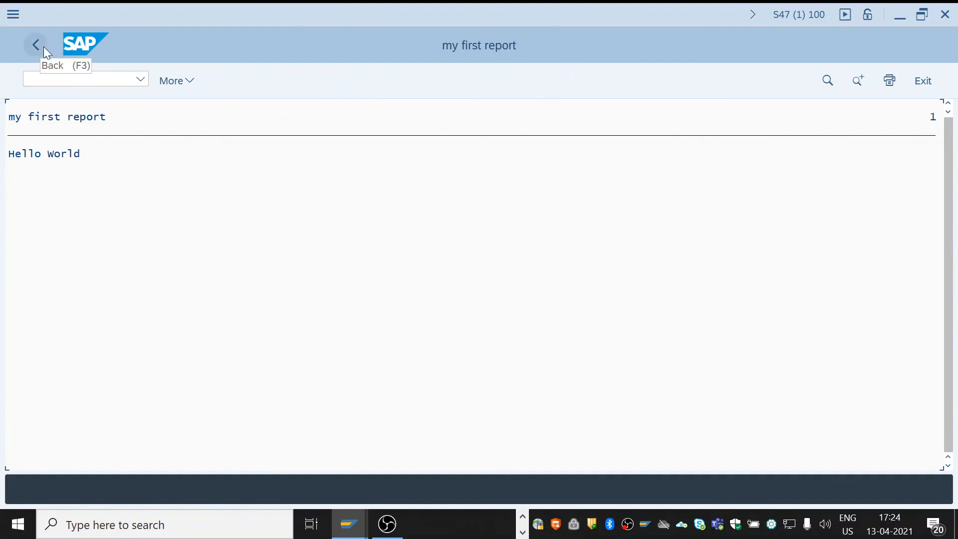
{"action": "mouse_move", "coordinate": [35, 46]}
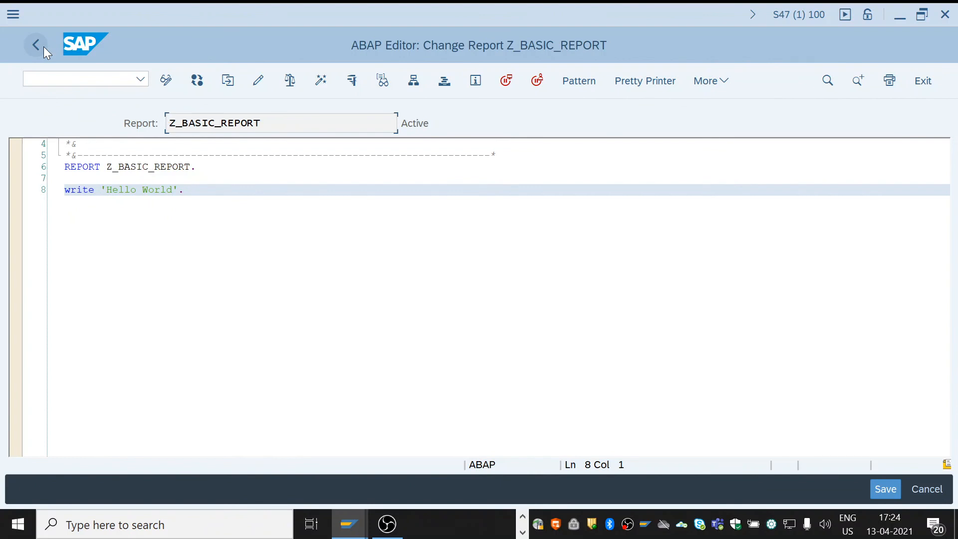
{"action": "mouse_move", "coordinate": [204, 36]}
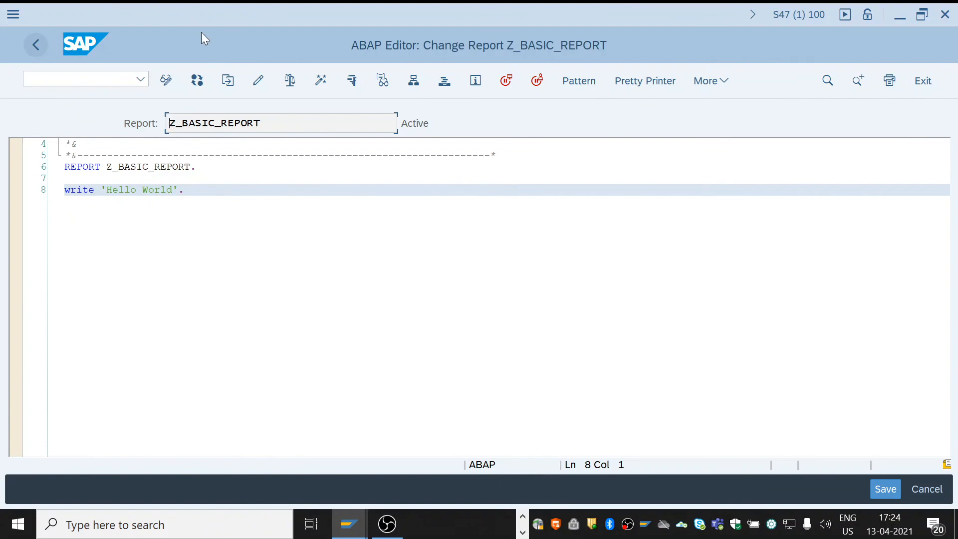